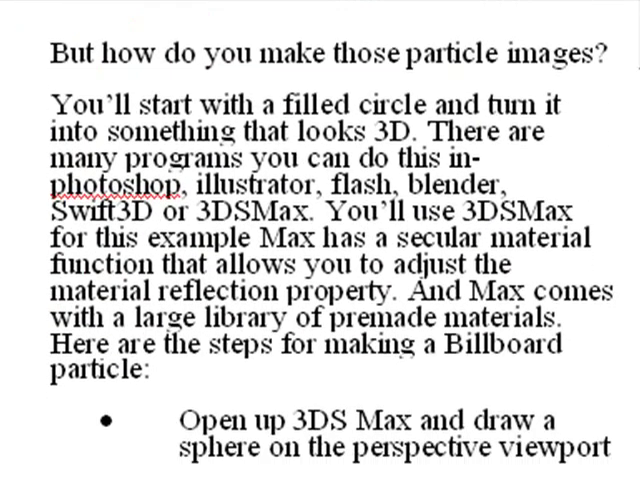
# - Scroll the Word tutorial down to the ActionScript code that applies the particle material
pyautogui.scroll(-3)
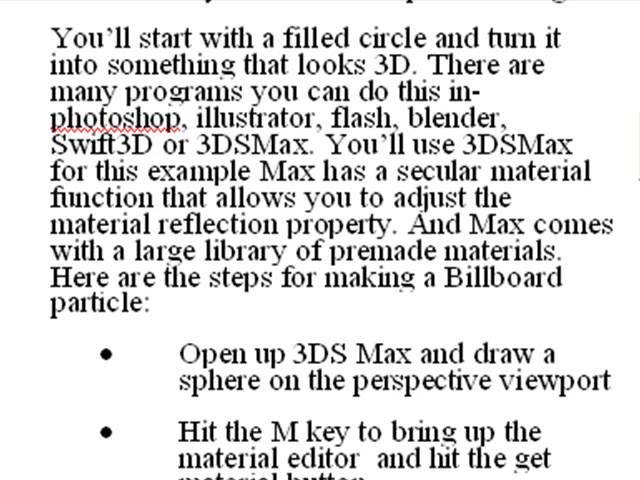
pyautogui.scroll(-3)
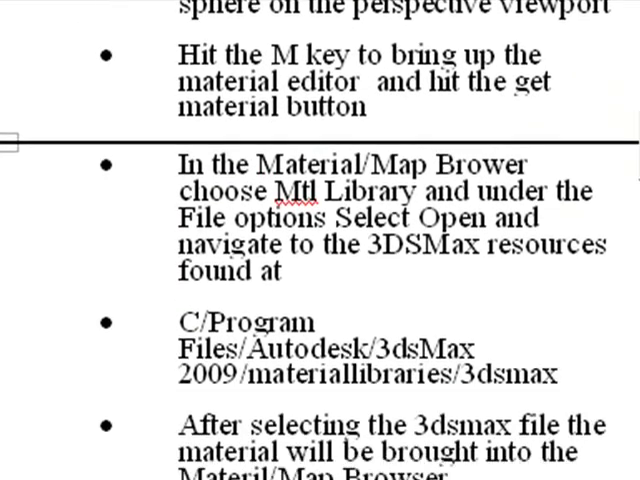
pyautogui.scroll(-3)
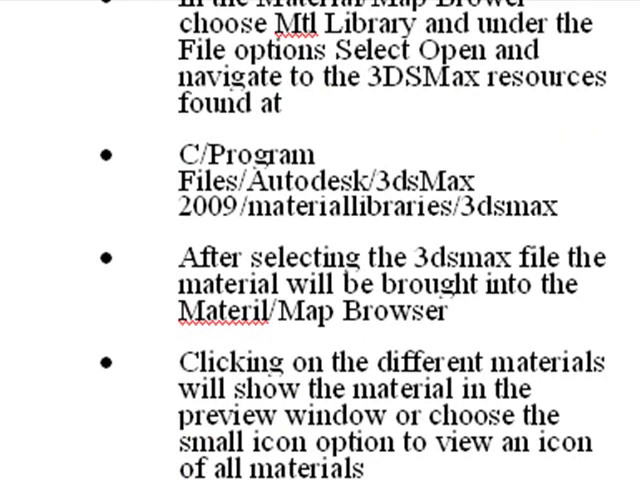
pyautogui.scroll(-3)
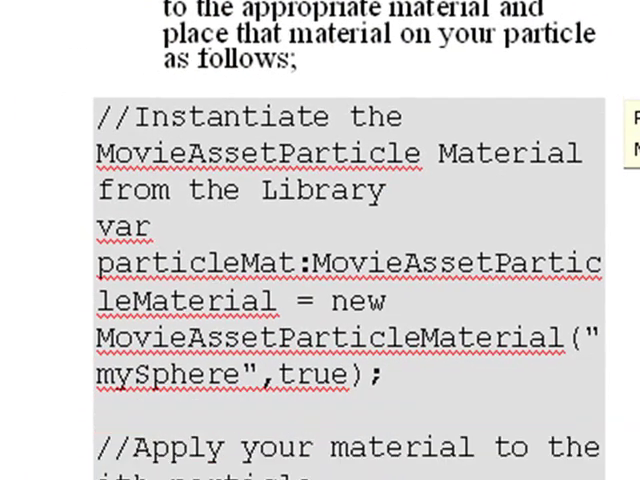
pyautogui.scroll(-3)
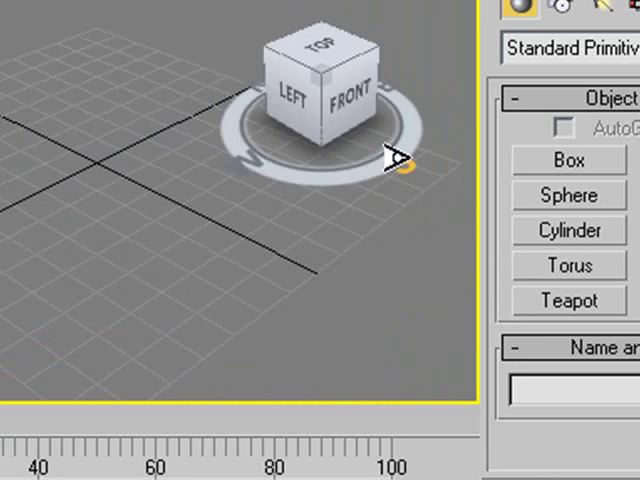
pyautogui.moveTo(285, 130)
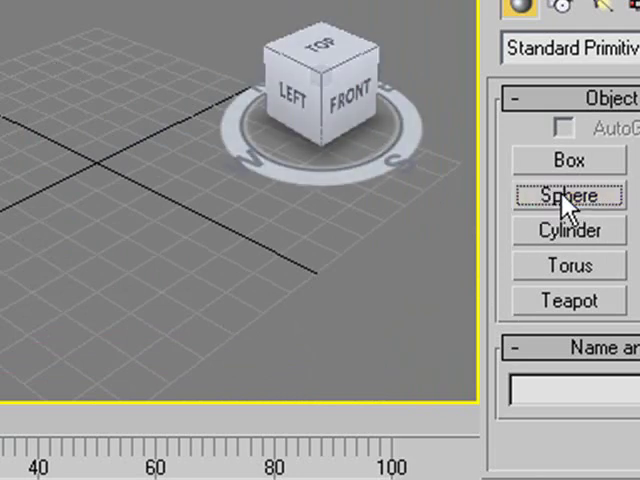
# - Pick Sphere from Standard Primitives to begin creating a sphere
pyautogui.click(568, 195)
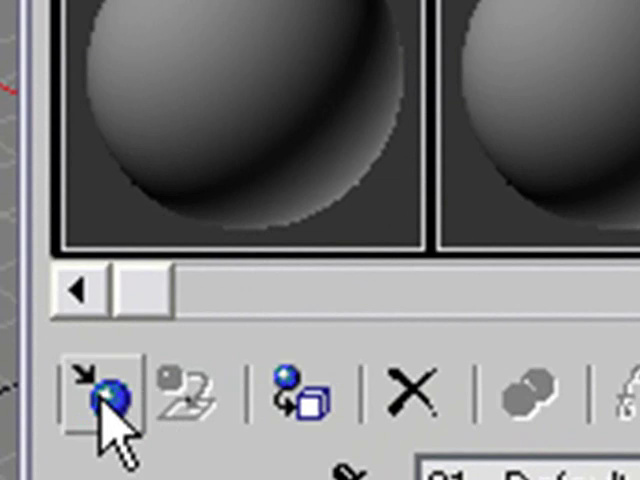
pyautogui.moveTo(30, 290)
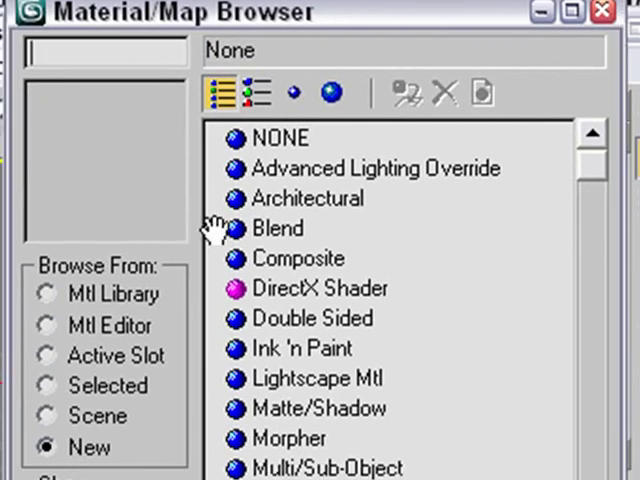
pyautogui.moveTo(50, 305)
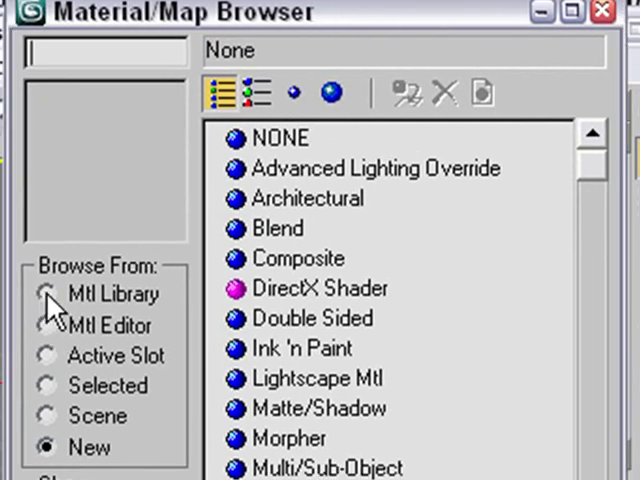
# - Browse from the Mtl Library and bring up the Open Material Library dialog
pyautogui.click(47, 293)
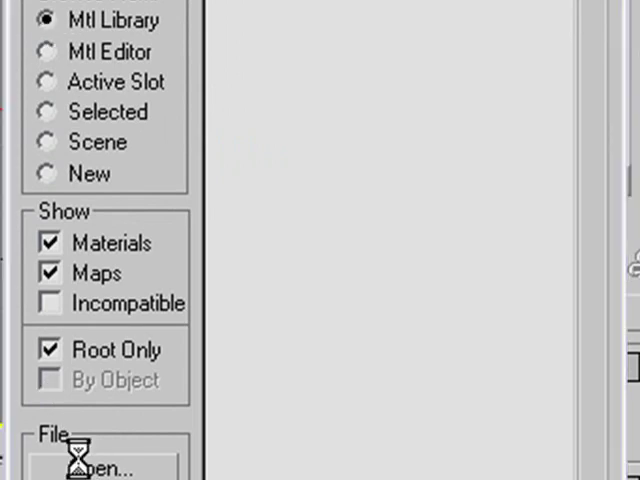
pyautogui.click(95, 467)
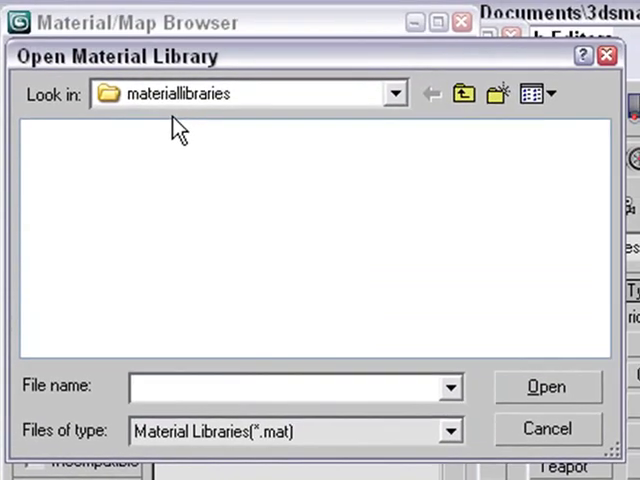
pyautogui.moveTo(428, 105)
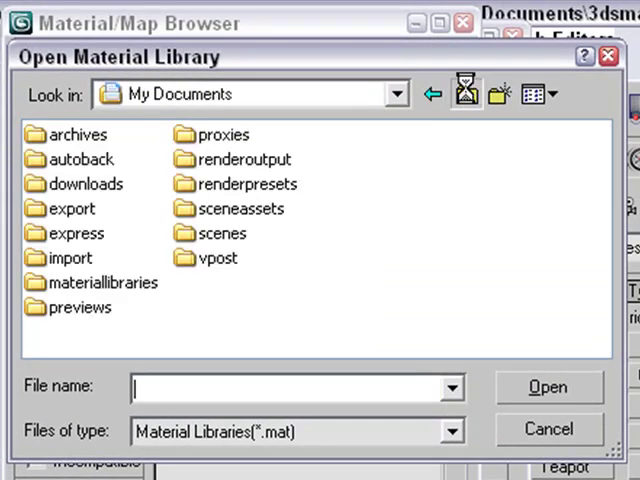
# - Navigate through Autodesk to the 3ds Max 2009 material libraries folder
pyautogui.click(396, 93)
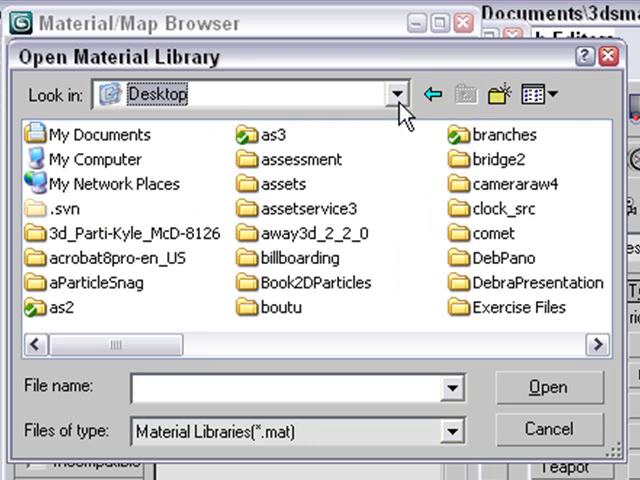
pyautogui.click(398, 93)
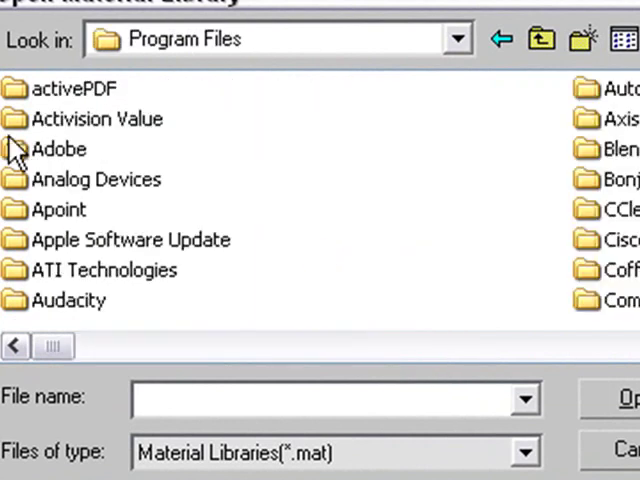
pyautogui.moveTo(15, 305)
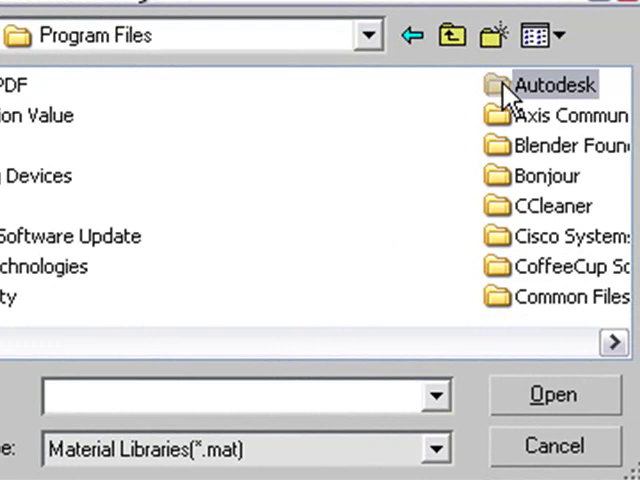
pyautogui.doubleClick(553, 85)
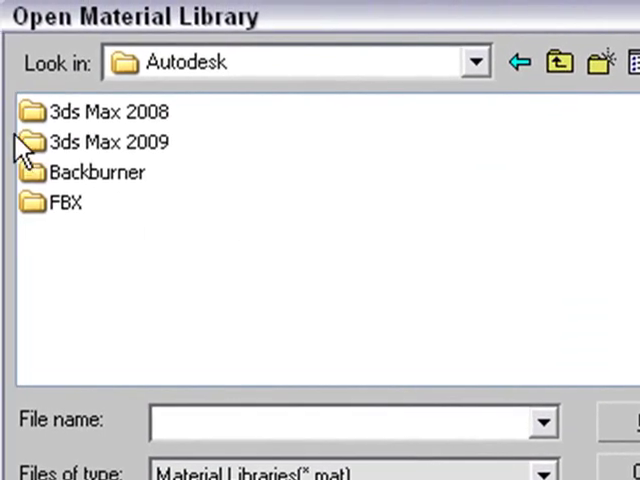
pyautogui.doubleClick(109, 141)
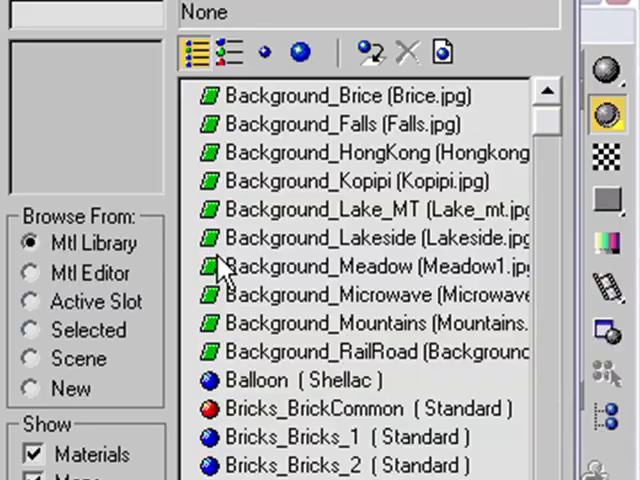
pyautogui.scroll(-3)
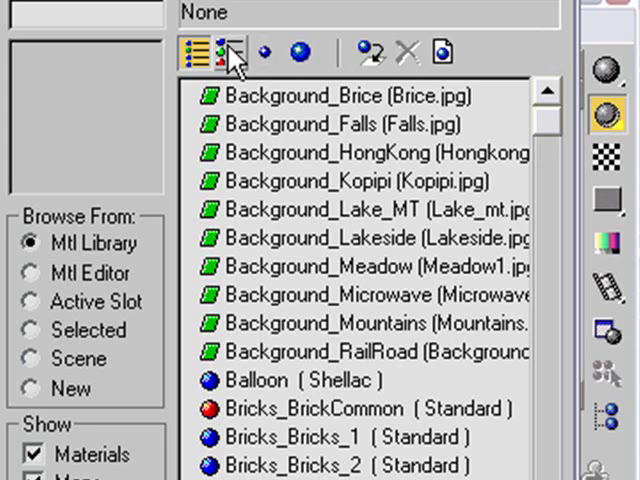
# - Preview library materials as List + Icons, then Small Icons, browsing for a Reflection material
pyautogui.click(223, 52)
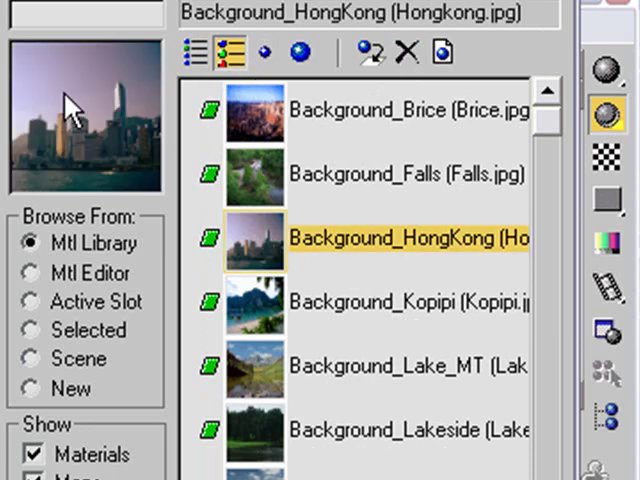
pyautogui.click(410, 430)
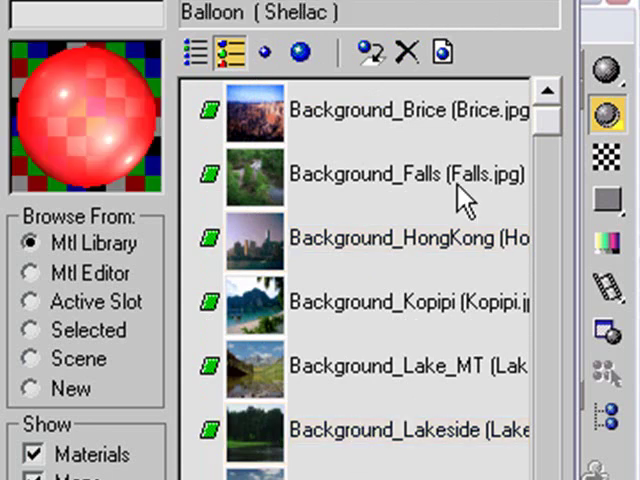
pyautogui.click(265, 53)
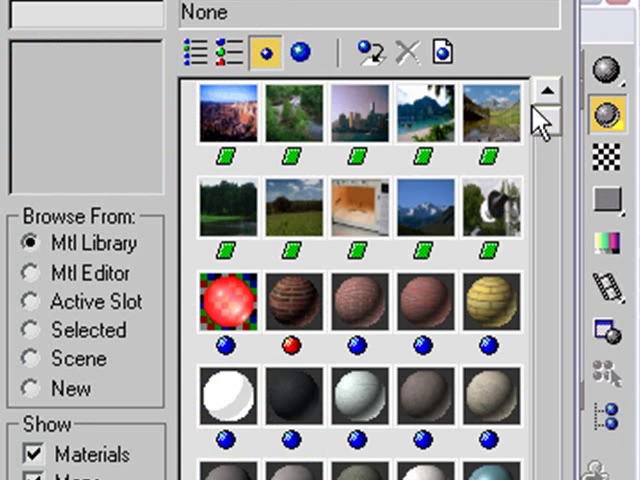
pyautogui.scroll(-3)
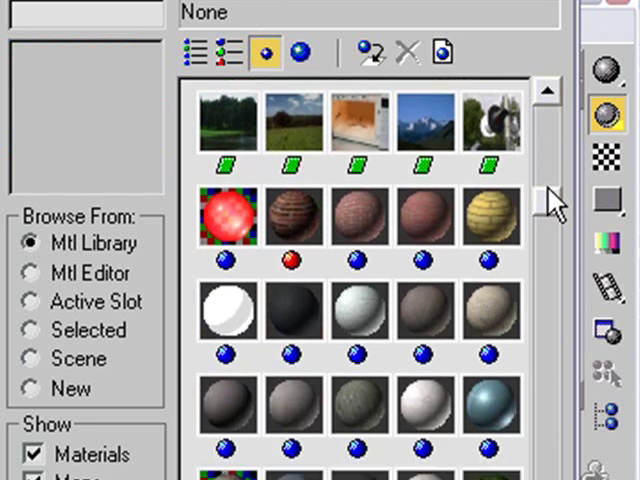
pyautogui.scroll(-3)
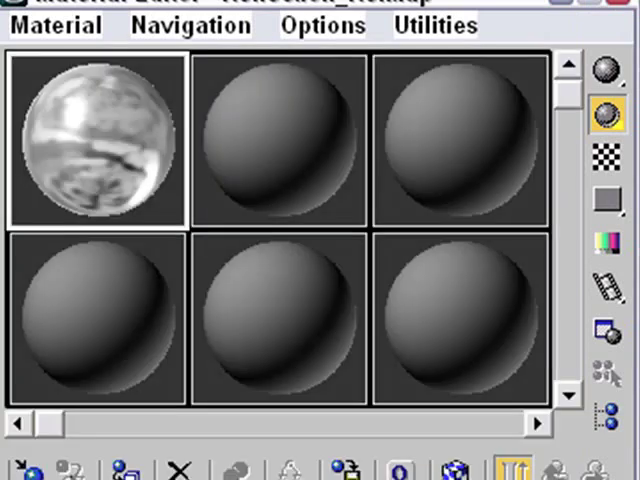
pyautogui.moveTo(140, 170)
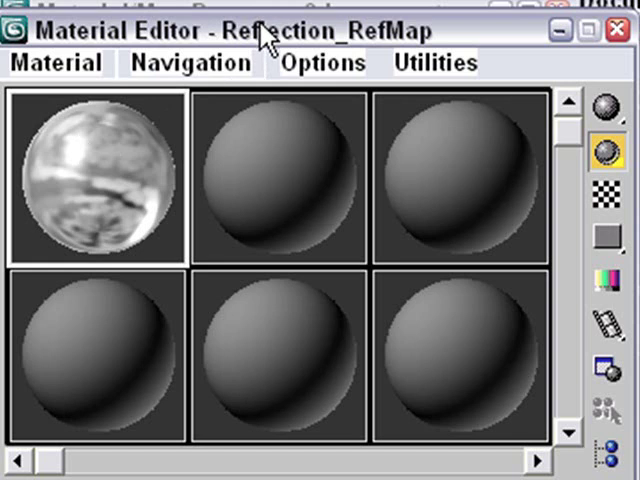
# - Scroll Reflection_RefMap's parameters past Shader Basic and Extended Parameters to the Maps rollout
pyautogui.scroll(-3)
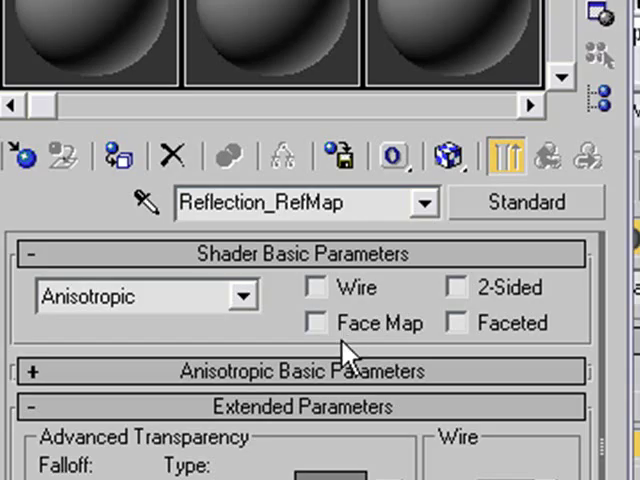
pyautogui.moveTo(345, 355)
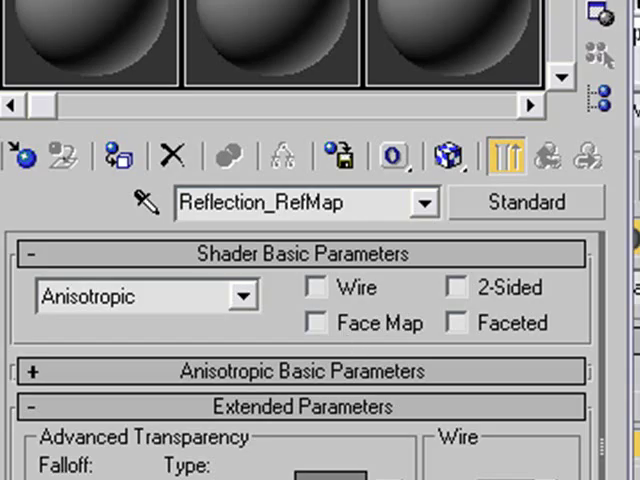
pyautogui.scroll(-3)
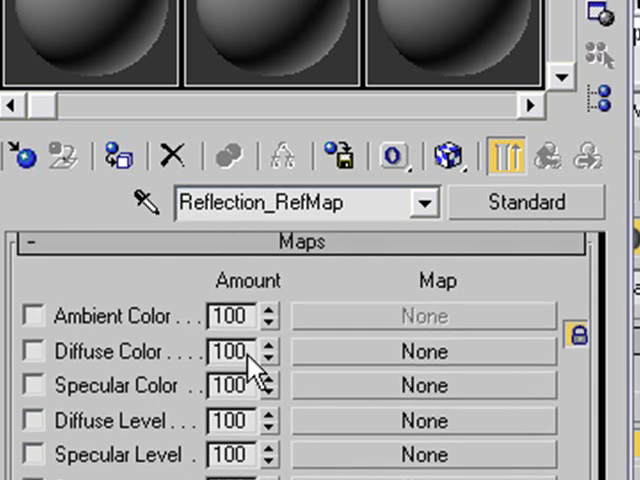
pyautogui.moveTo(165, 385)
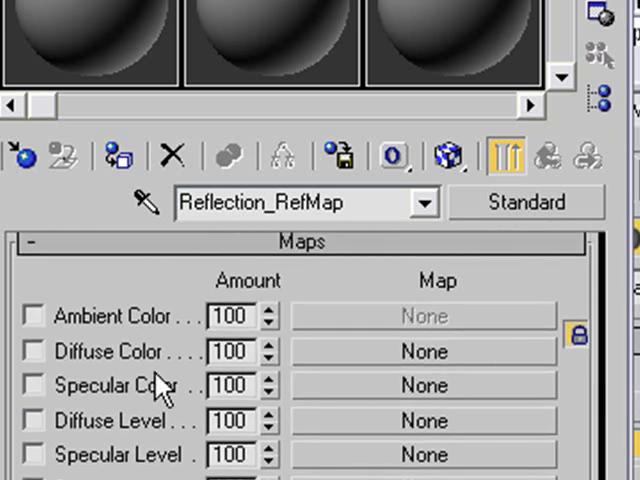
pyautogui.moveTo(150, 465)
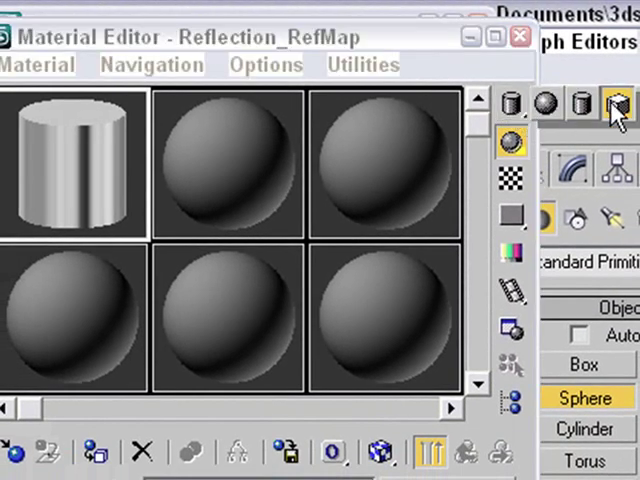
# - Preview Reflection_RefMap on a box, return to a sphere, and enlarge the magnified preview
pyautogui.click(616, 104)
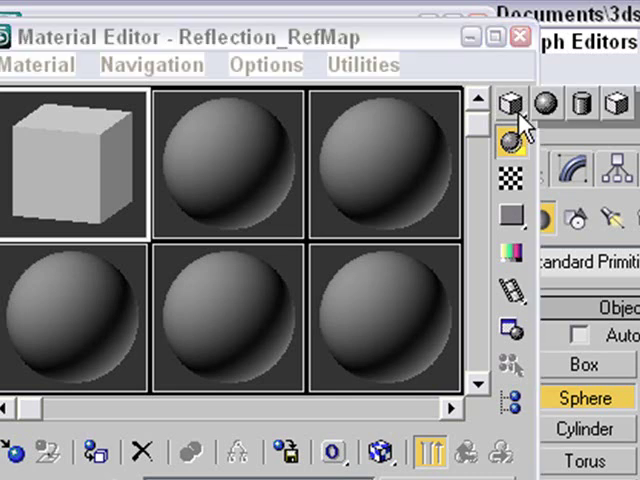
pyautogui.click(512, 103)
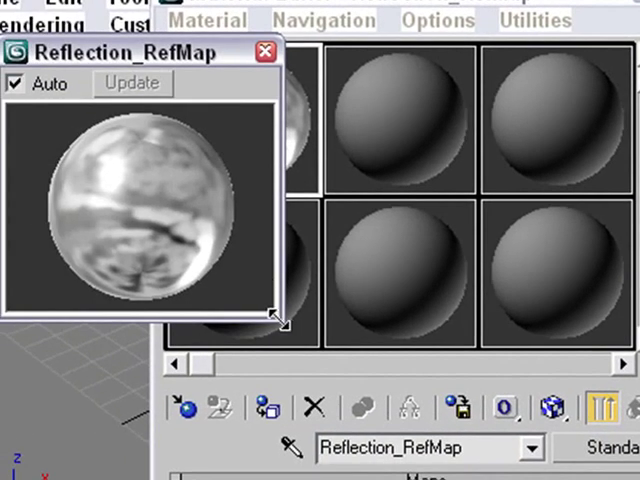
pyautogui.moveTo(278, 318); pyautogui.dragTo(372, 410)
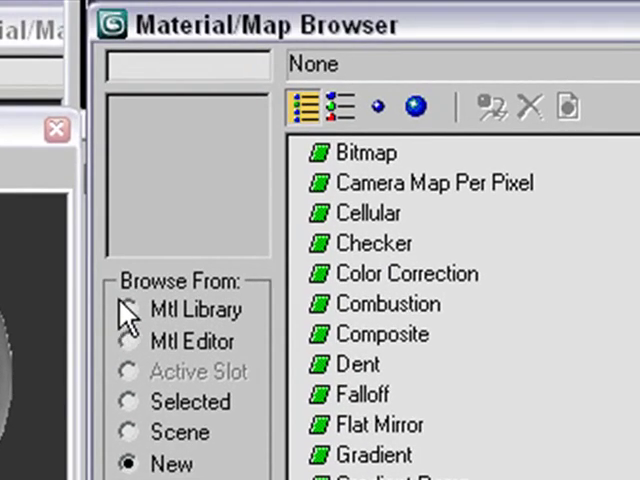
# - Set the bump map browser to browse maps from the Mtl Library
pyautogui.click(127, 309)
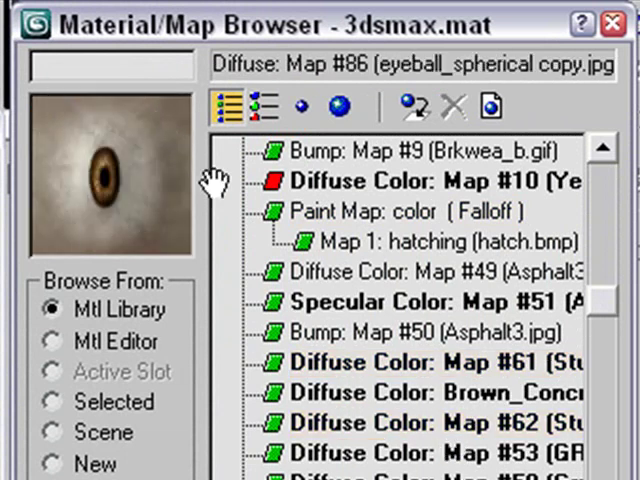
pyautogui.moveTo(335, 405)
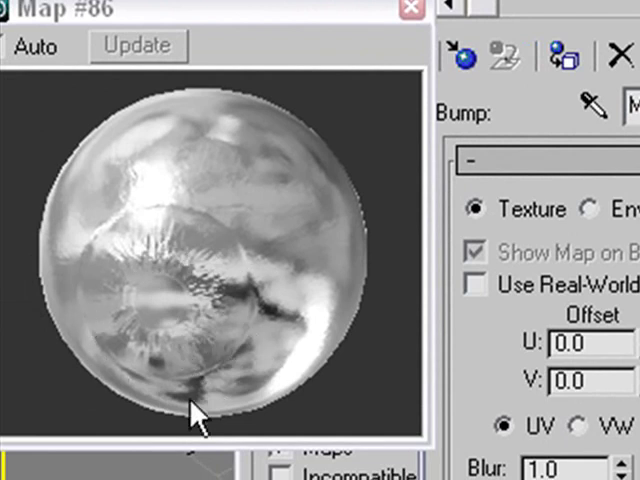
pyautogui.moveTo(283, 290)
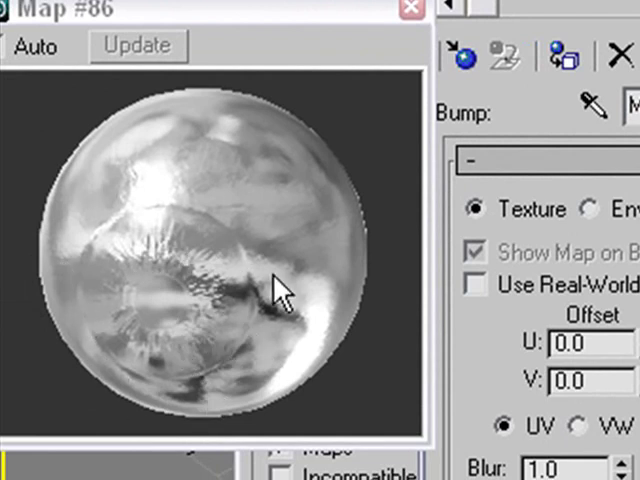
pyautogui.moveTo(65, 275)
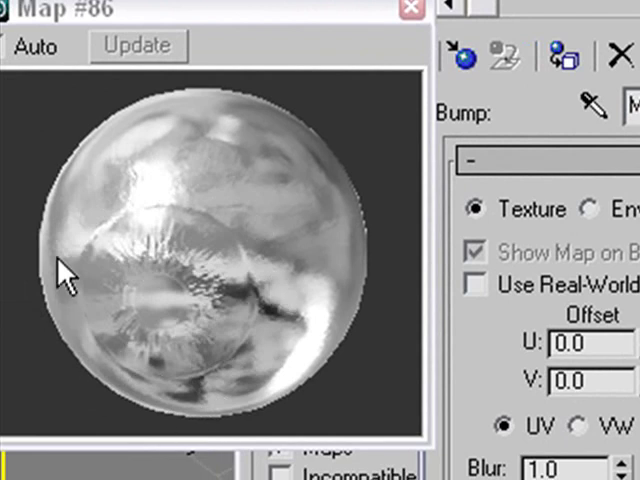
pyautogui.moveTo(105, 160)
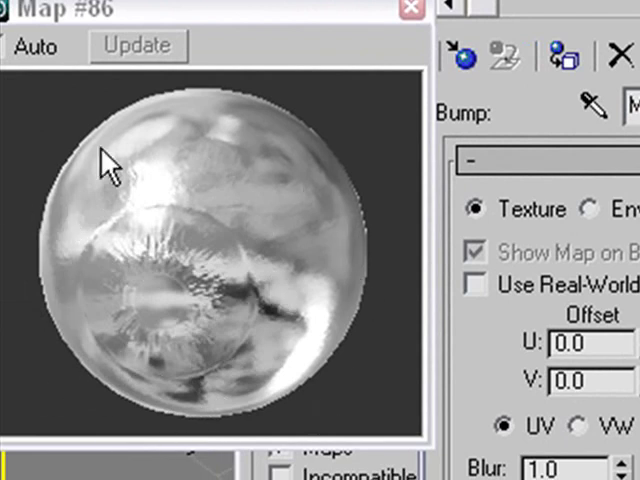
pyautogui.moveTo(266, 130)
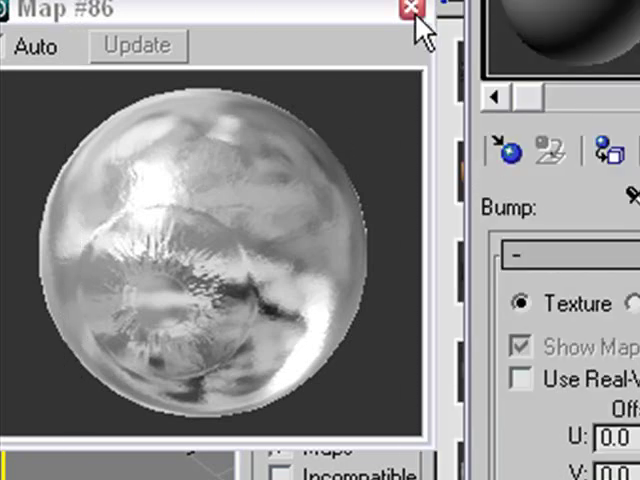
# - Close the Map #86 preview and library browser, then assign the material to the sphere
pyautogui.click(408, 11)
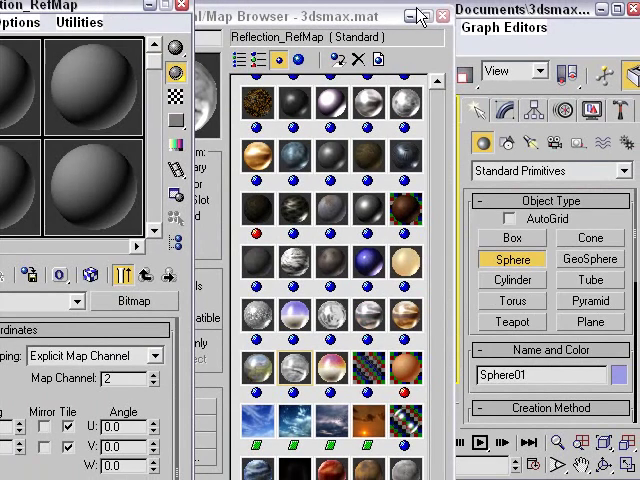
pyautogui.click(417, 16)
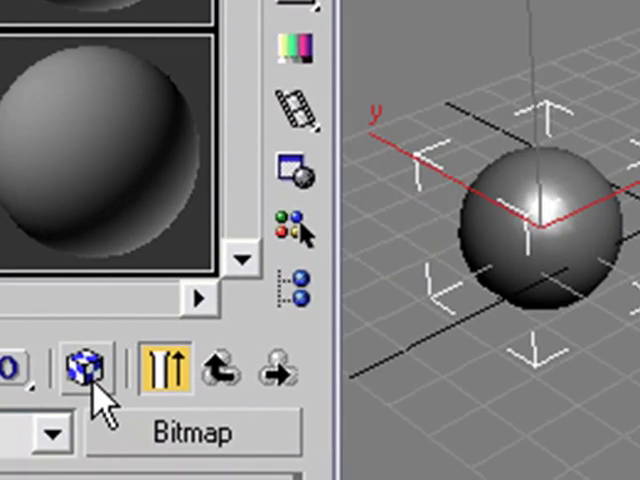
pyautogui.click(80, 368)
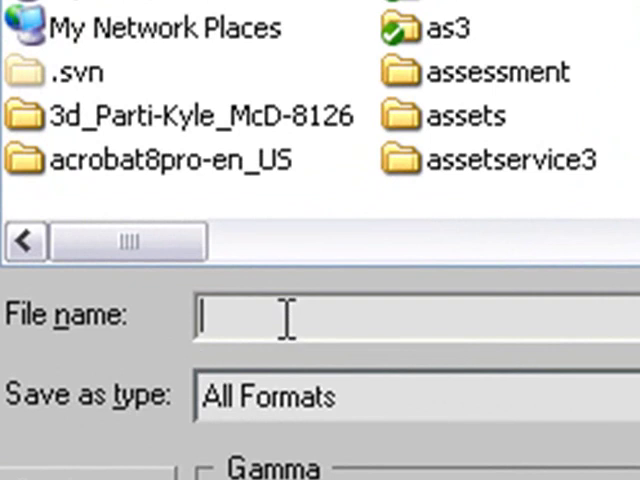
# - Save the render as spheretest.png with alpha channel, then re-render the Perspective view
pyautogui.write('spheretest')
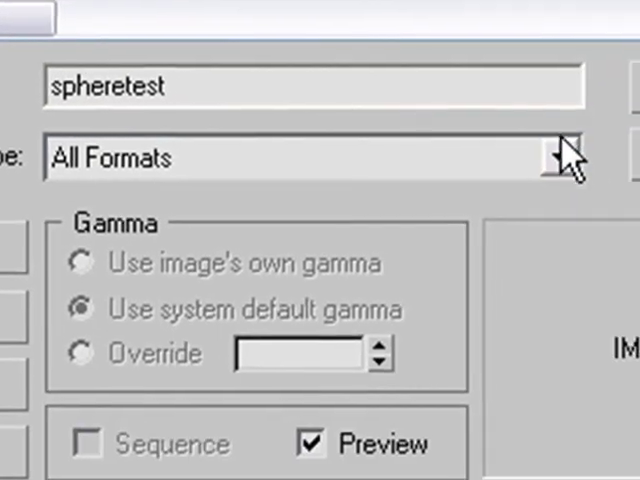
pyautogui.click(556, 157)
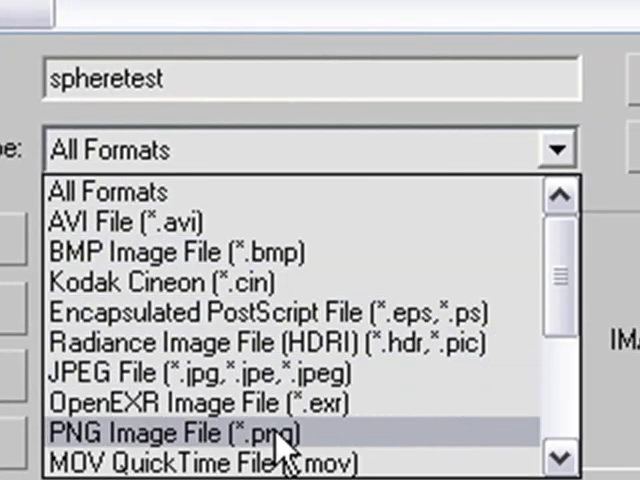
pyautogui.click(175, 433)
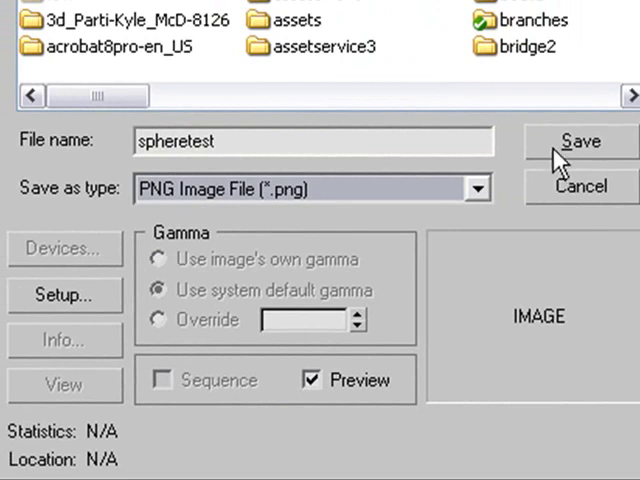
pyautogui.click(580, 141)
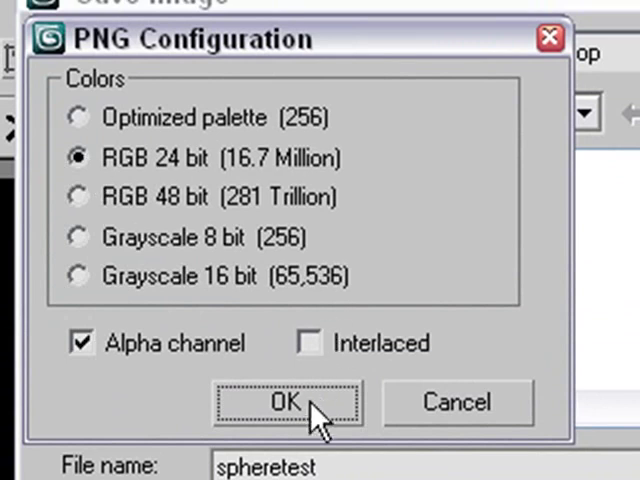
pyautogui.click(288, 402)
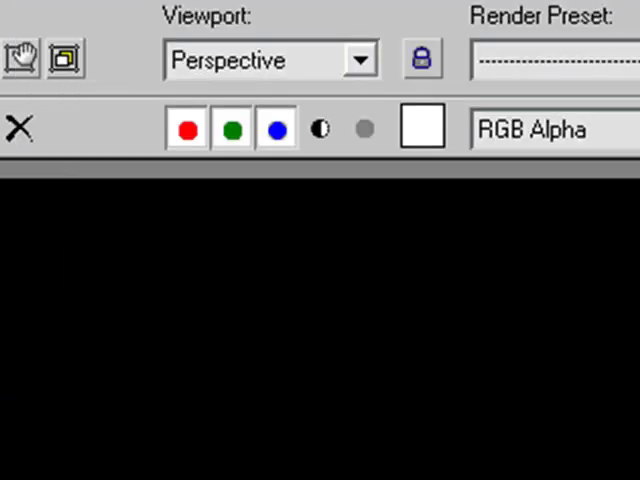
pyautogui.click(593, 33)
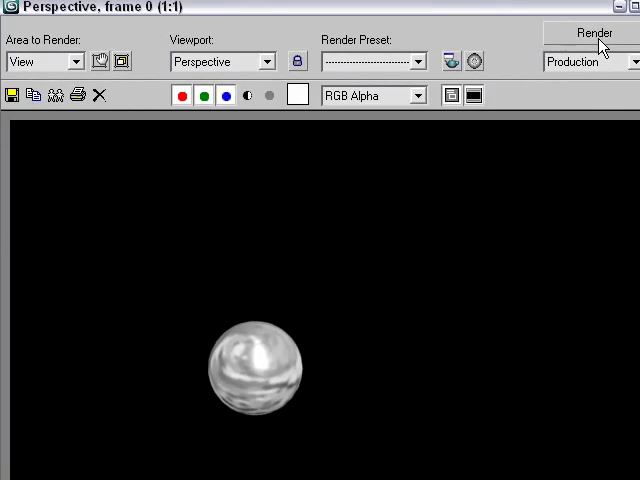